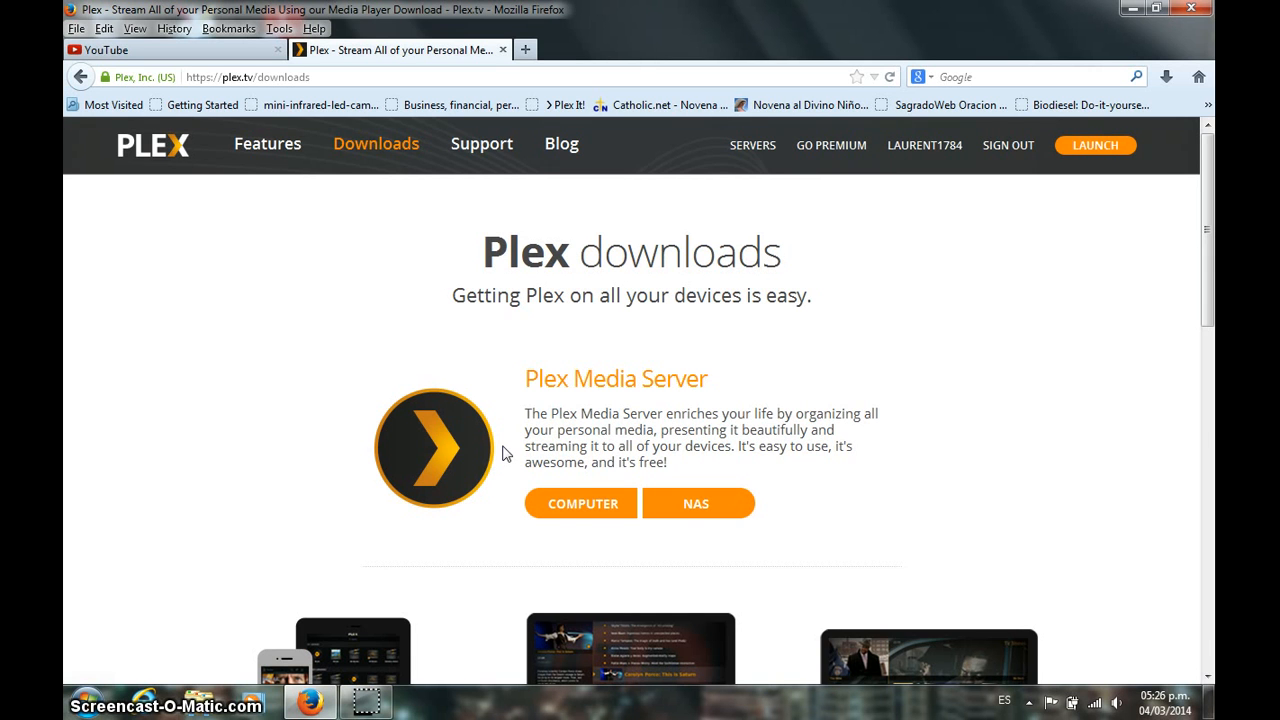
{"action": "mouse_move", "coordinate": [836, 386]}
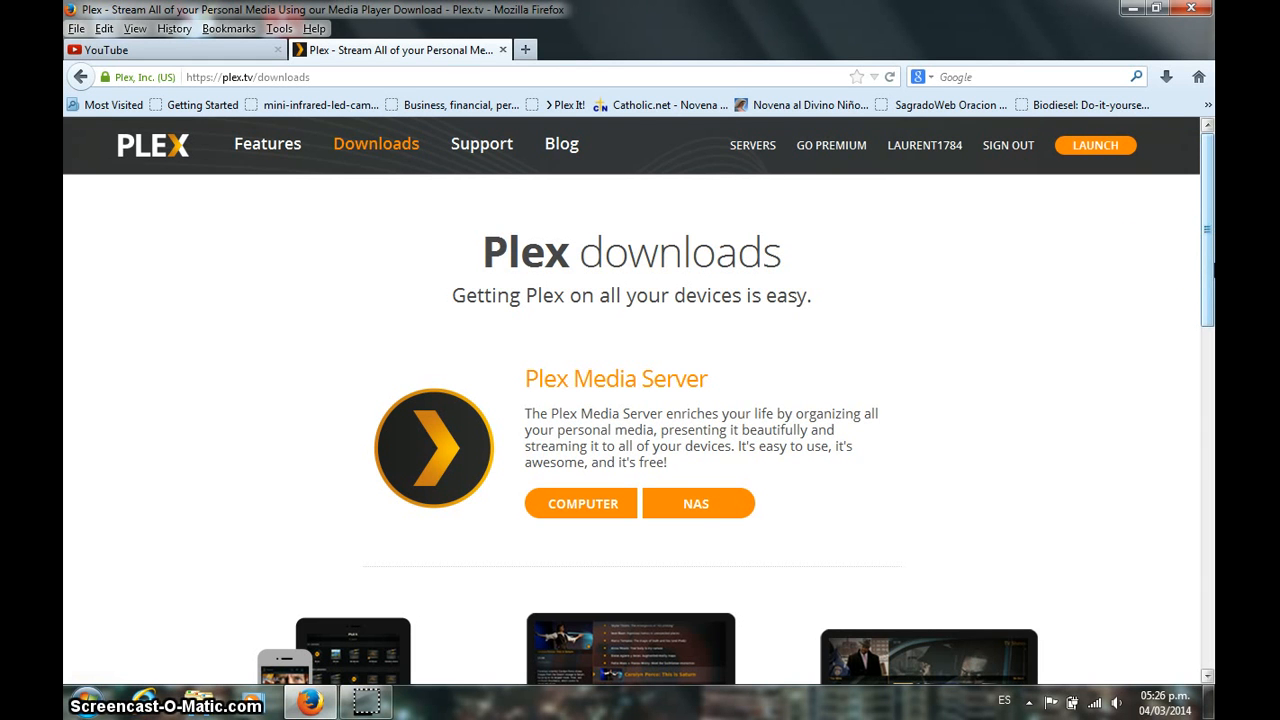
Step: Scroll to Popular on YouTube and start the Good Cop Pull Over Prank video
{"action": "scroll", "scroll_direction": "down", "scroll_amount": 3}
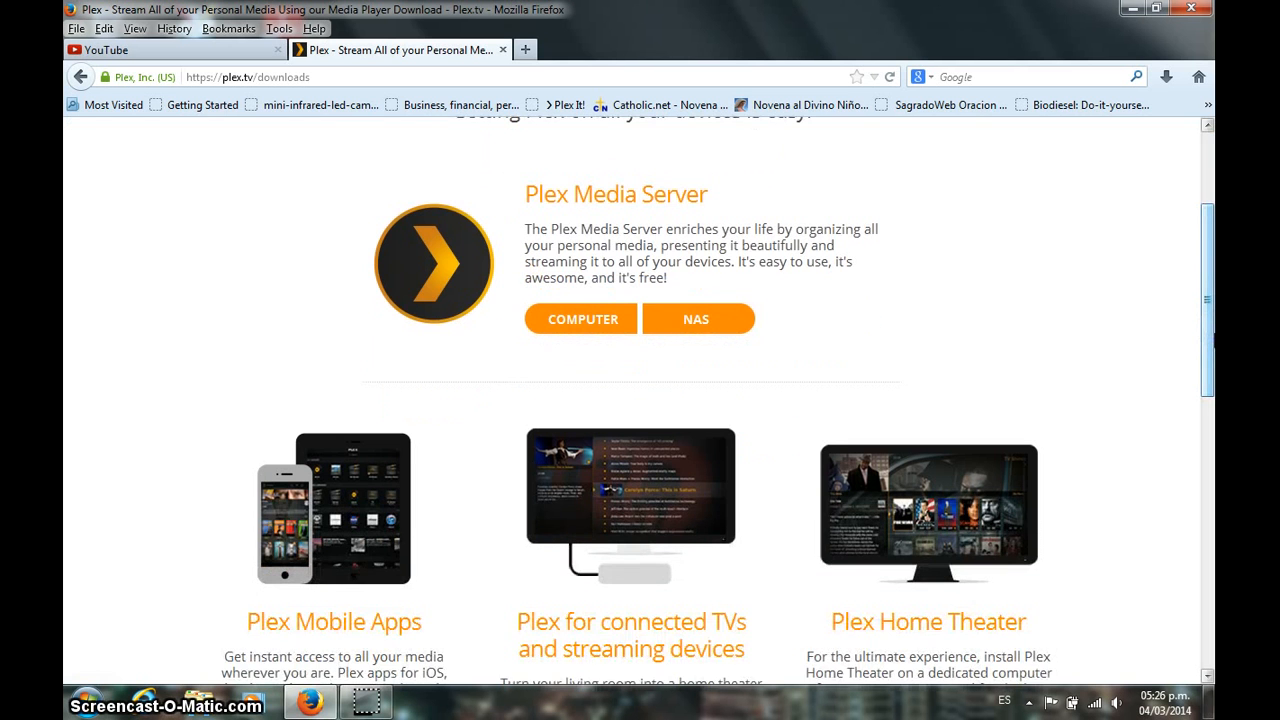
{"action": "scroll", "scroll_direction": "down", "scroll_amount": 3}
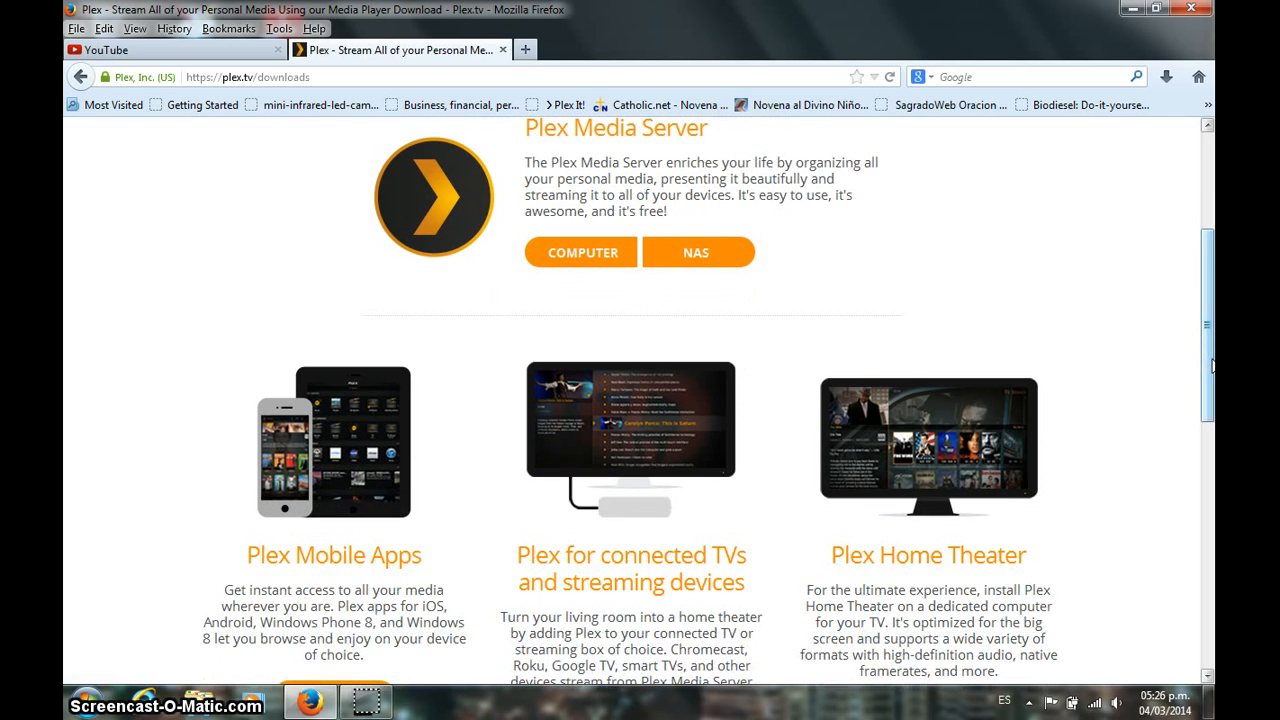
{"action": "scroll", "scroll_direction": "down", "scroll_amount": 3}
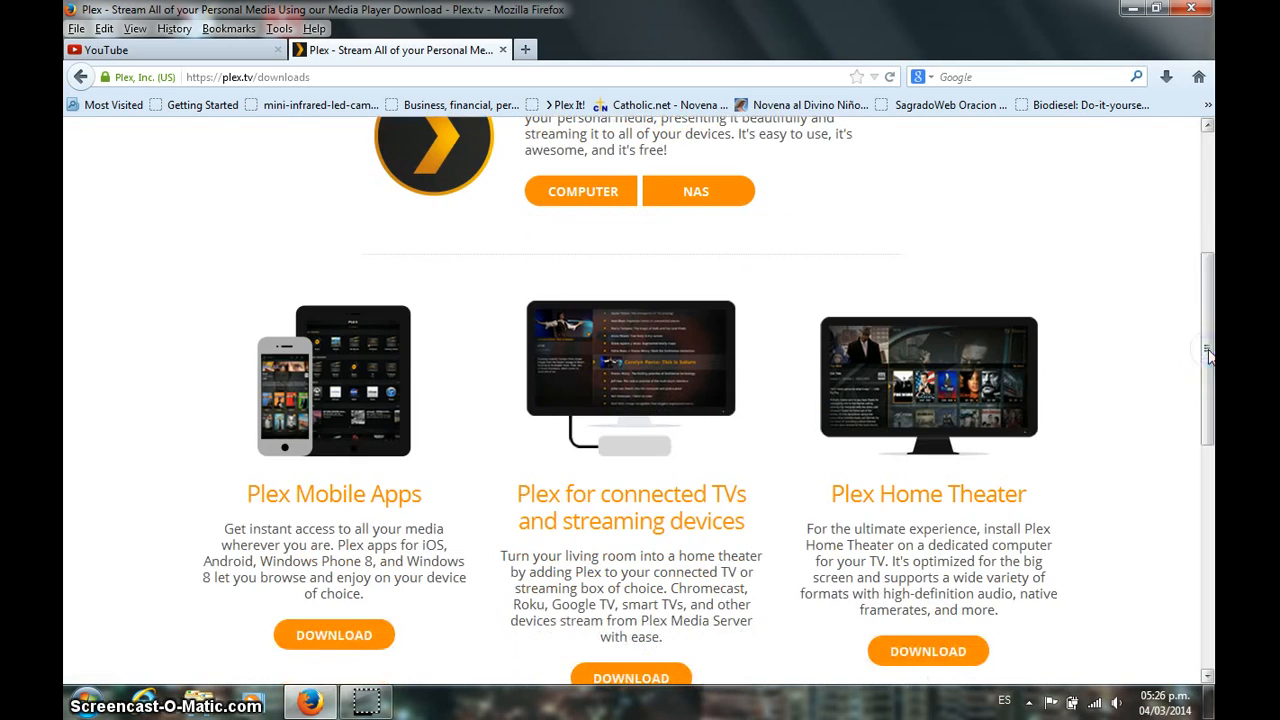
{"action": "mouse_move", "coordinate": [768, 338]}
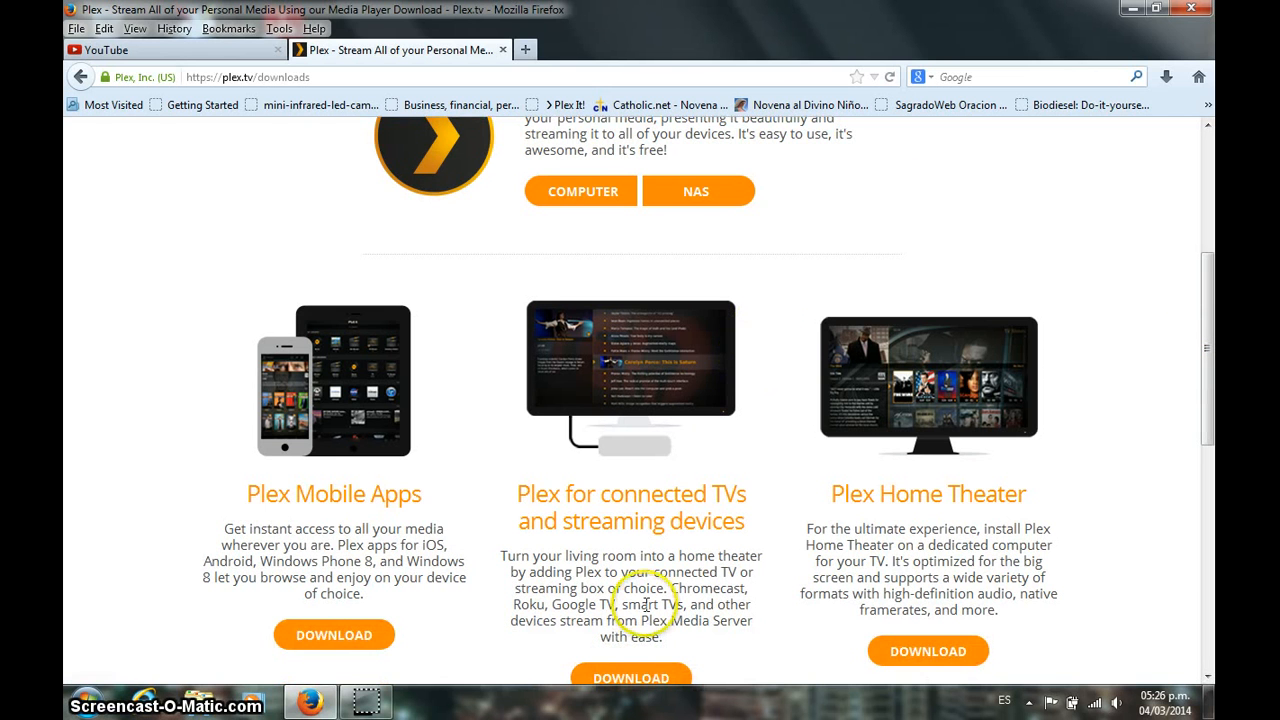
{"action": "mouse_move", "coordinate": [376, 518]}
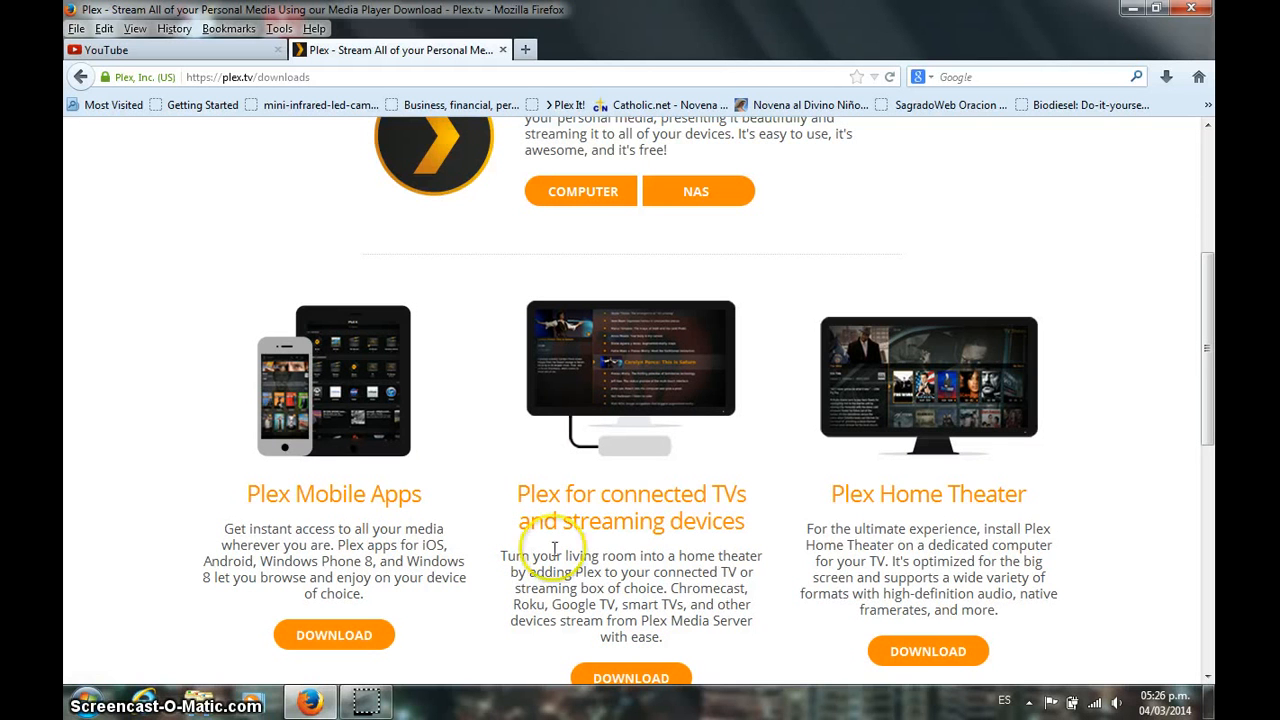
{"action": "scroll", "scroll_direction": "down", "scroll_amount": 3}
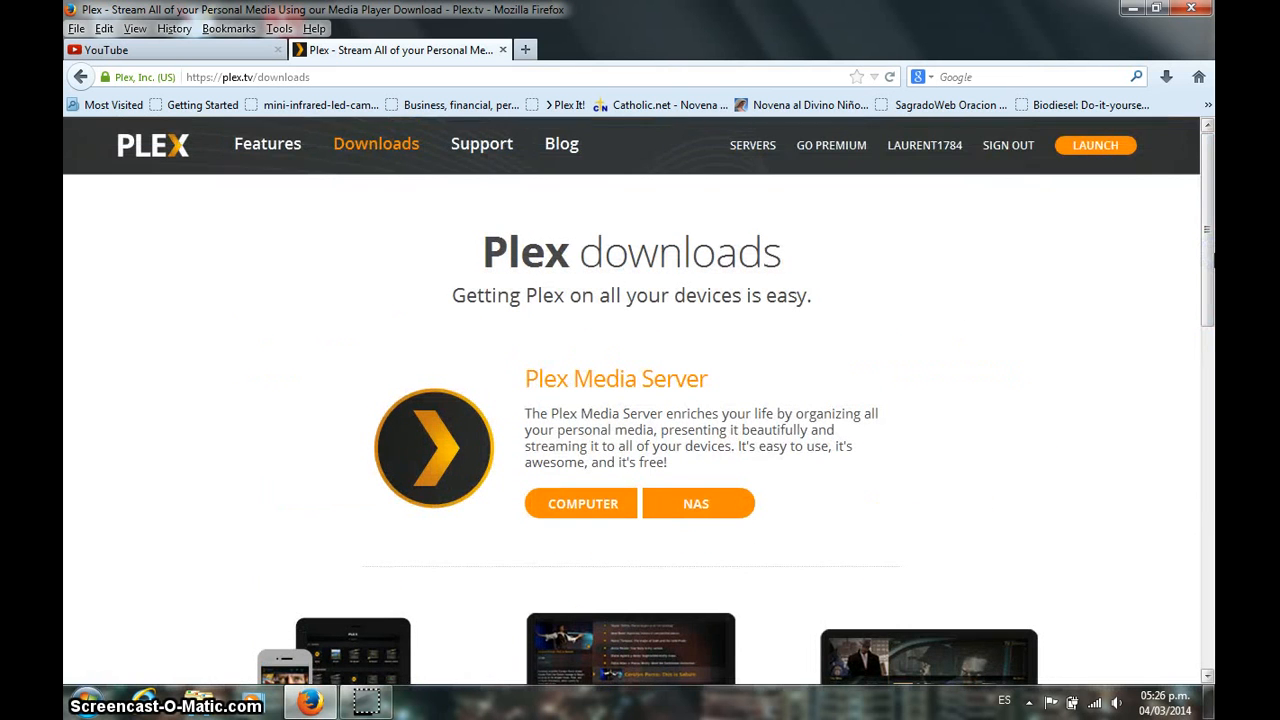
{"action": "scroll", "scroll_direction": "down", "scroll_amount": 3}
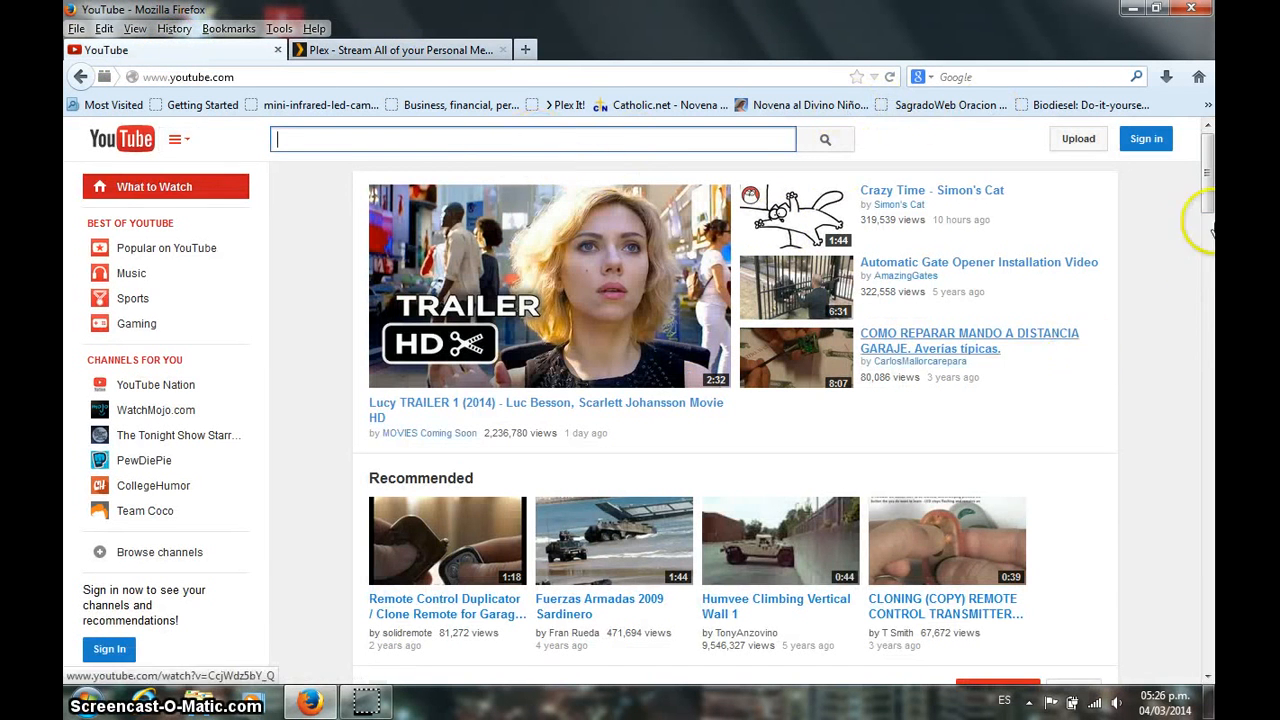
{"action": "scroll", "scroll_direction": "down", "scroll_amount": 3}
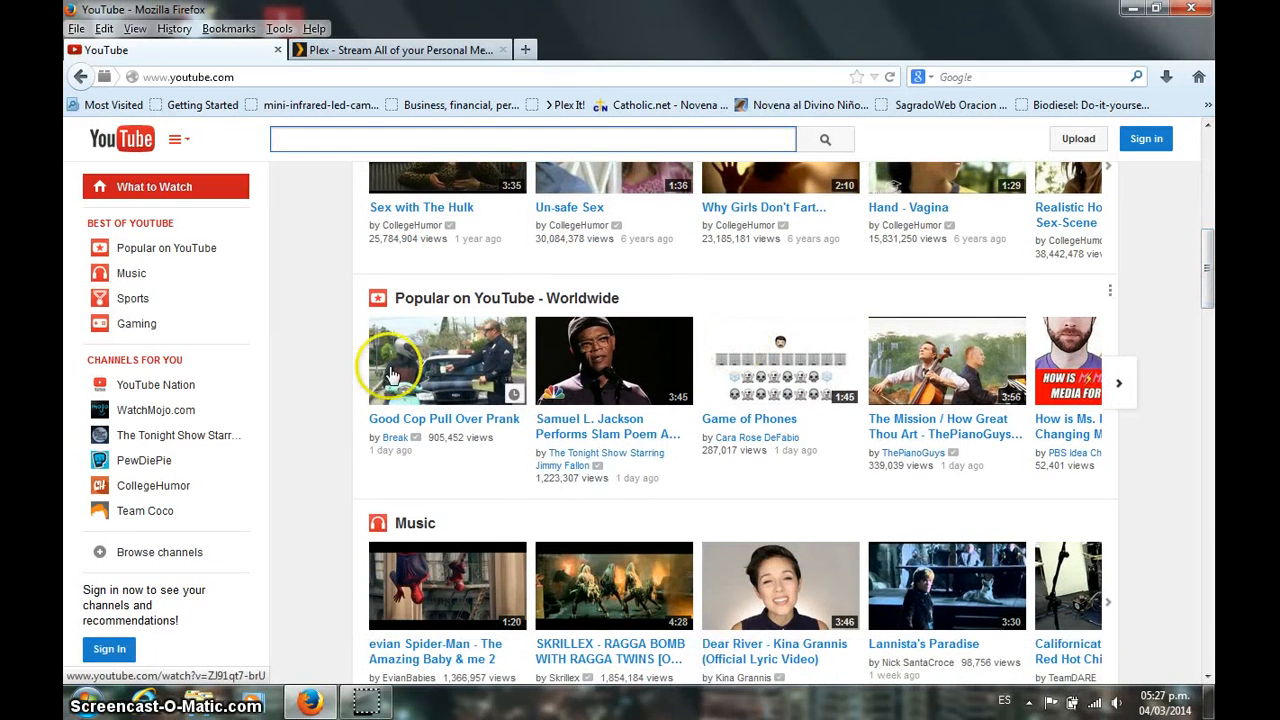
{"action": "scroll", "scroll_direction": "down", "scroll_amount": 3}
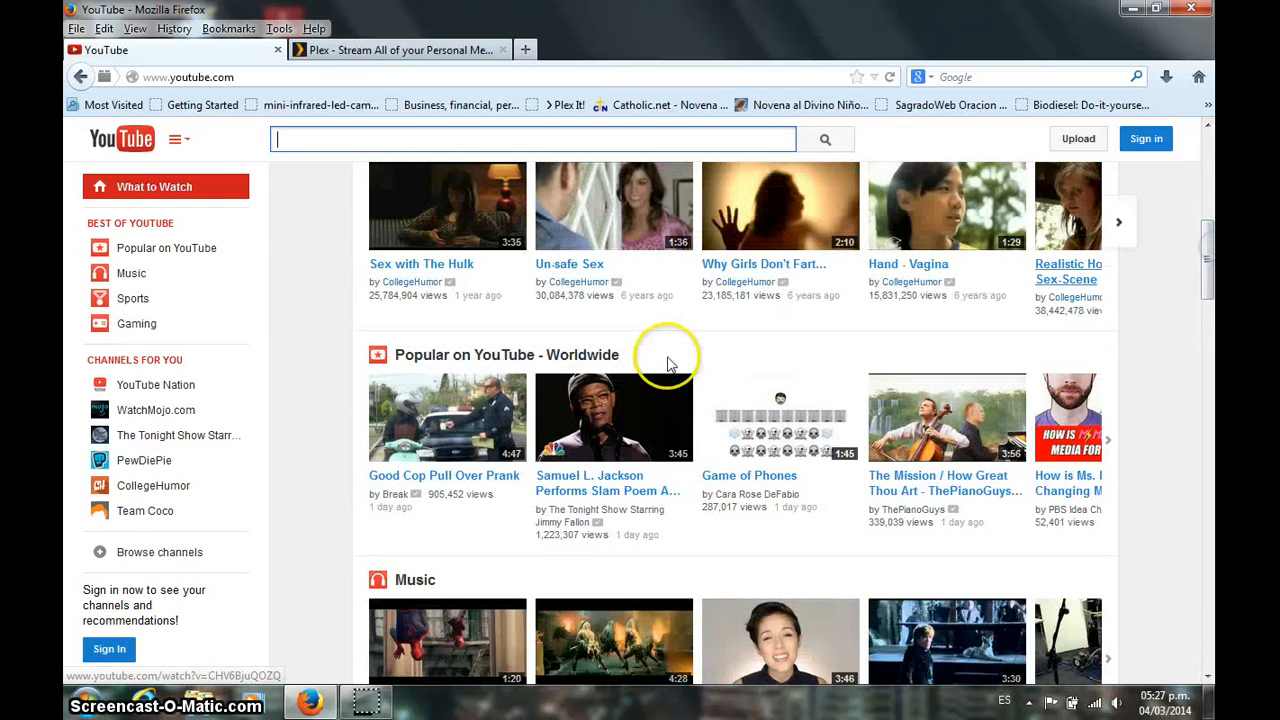
{"action": "left_click", "coordinate": [448, 418]}
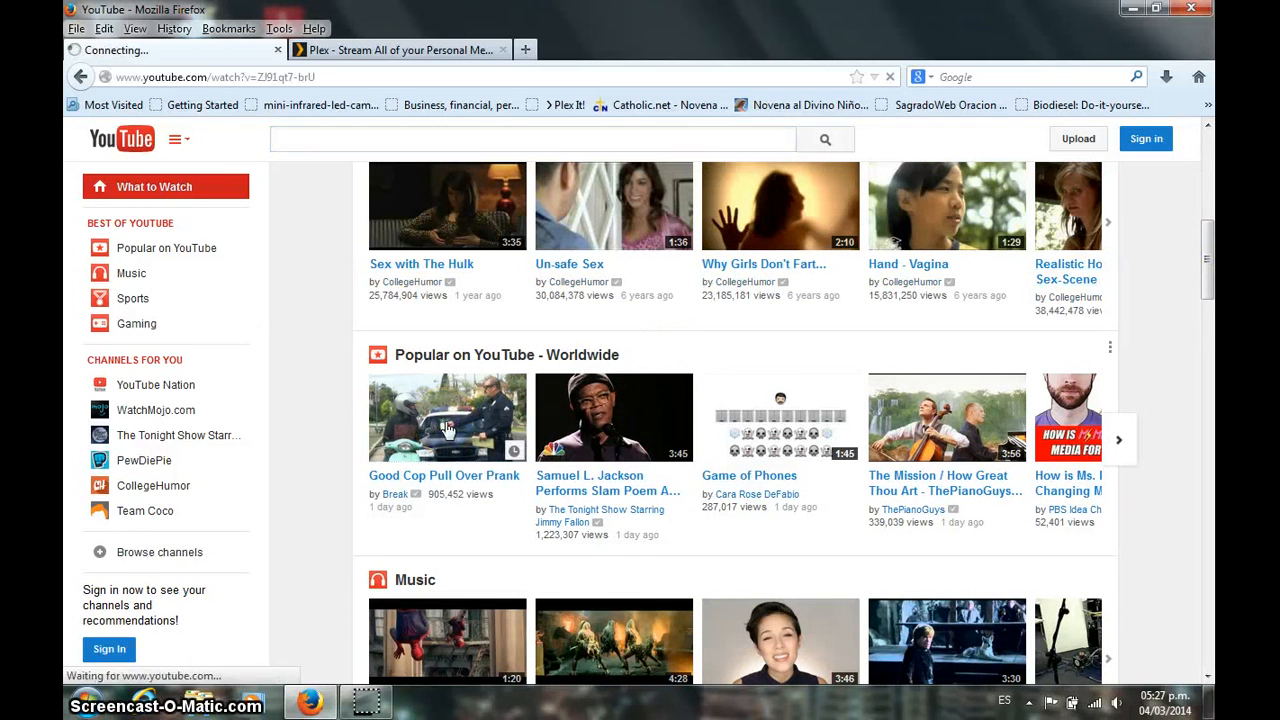
Step: Pause the Good Cop Pull Over Prank video just after playback begins
{"action": "left_click", "coordinate": [448, 420]}
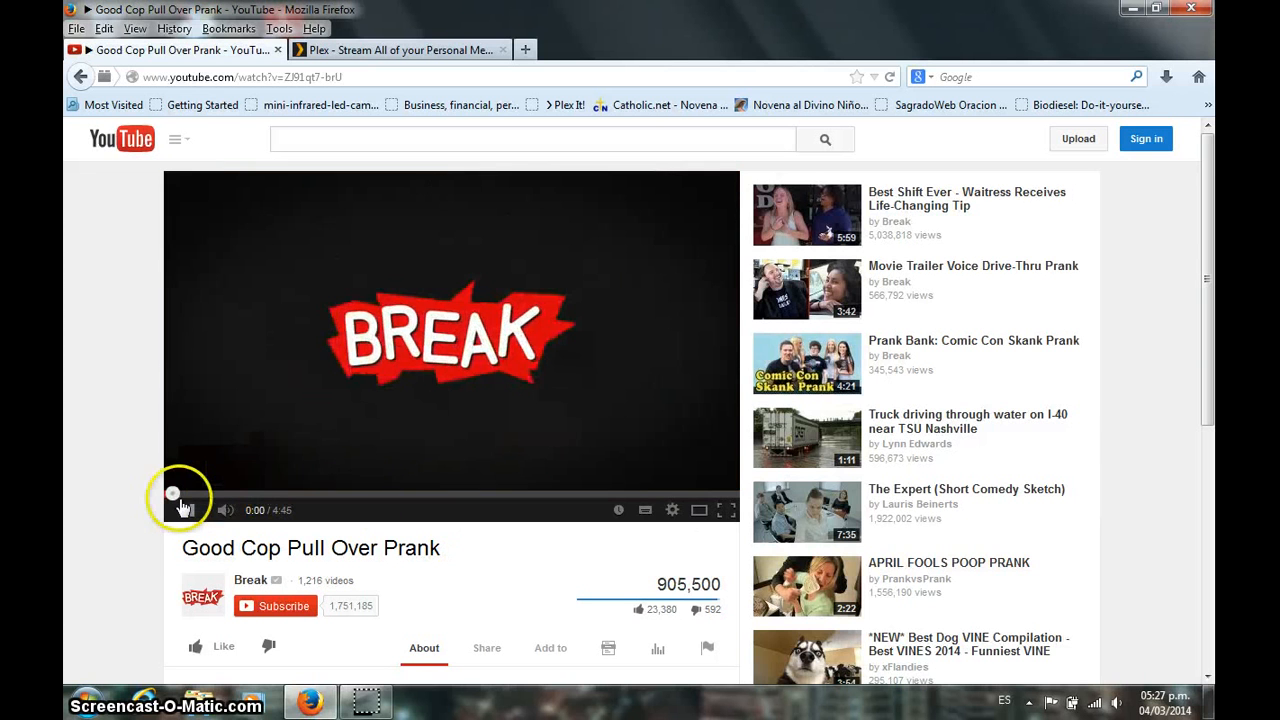
{"action": "left_click", "coordinate": [188, 512]}
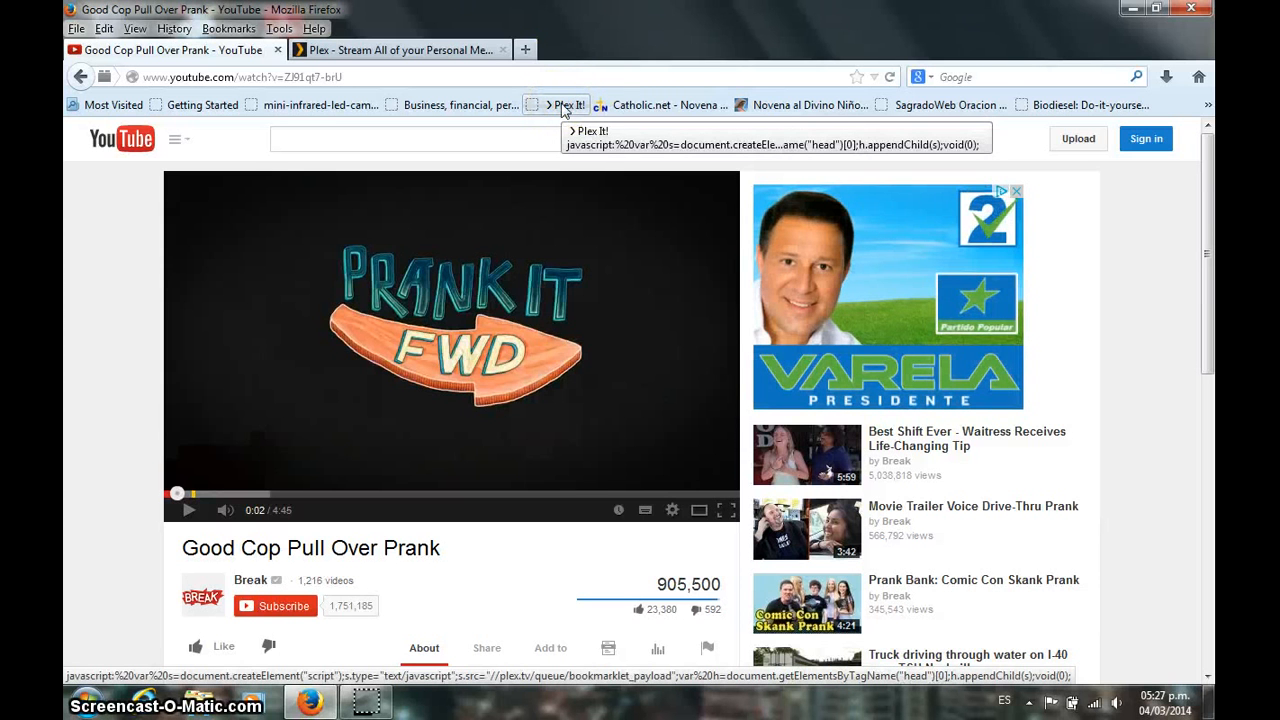
Step: Use the Plex It! bookmarklet so 'Added to your queue' confirms the video was sent
{"action": "left_click", "coordinate": [564, 104]}
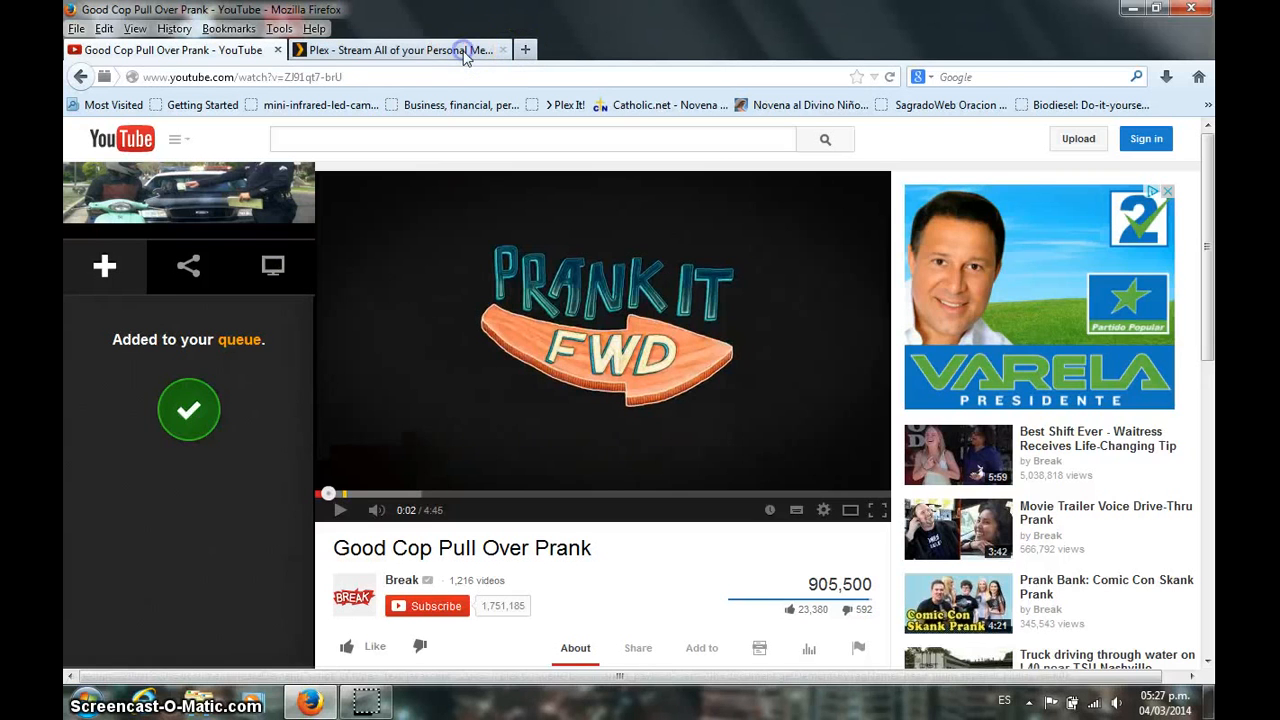
Step: Switch to the Plex tab, where the Queue lists Good Cop Pull Over Prank first
{"action": "left_click", "coordinate": [398, 50]}
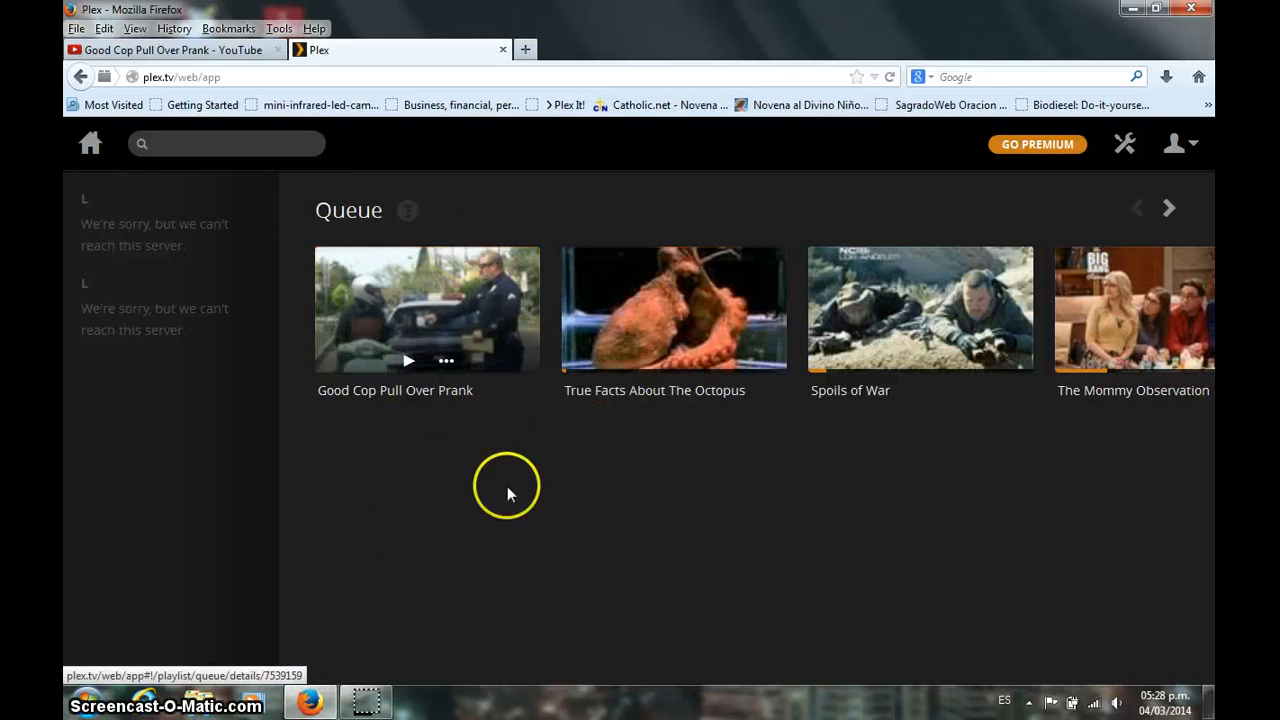
{"action": "mouse_move", "coordinate": [536, 268]}
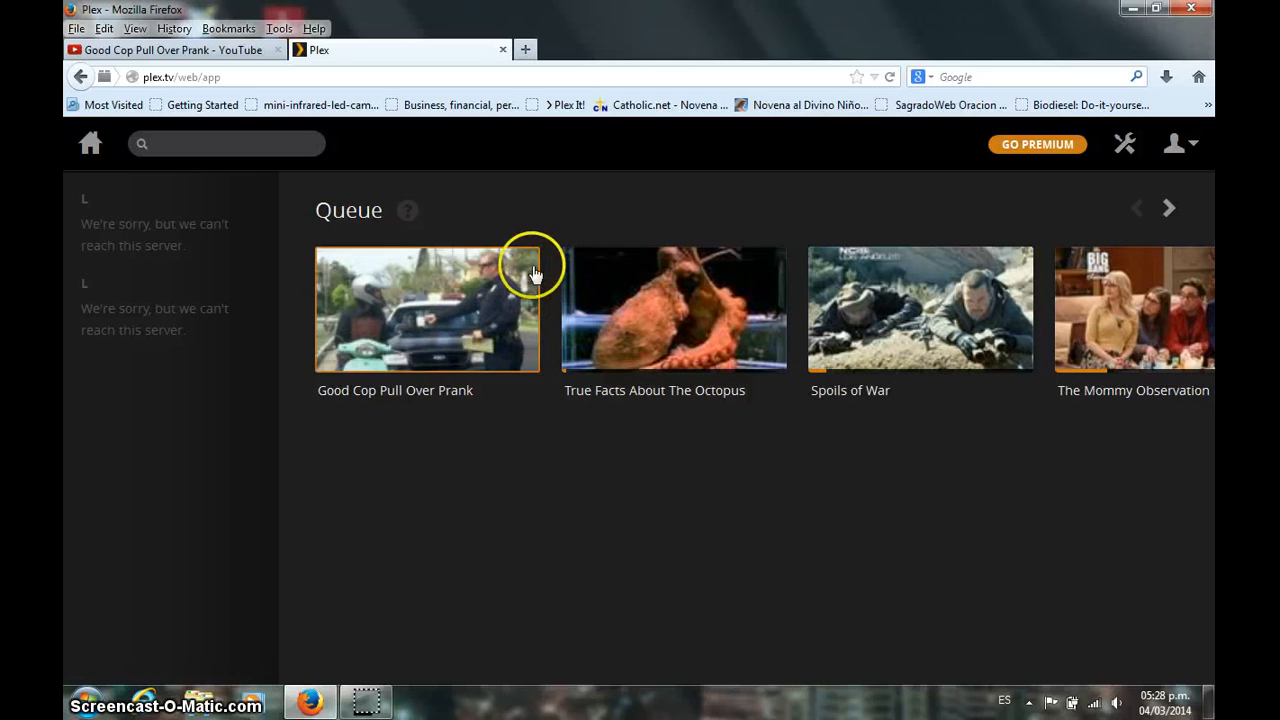